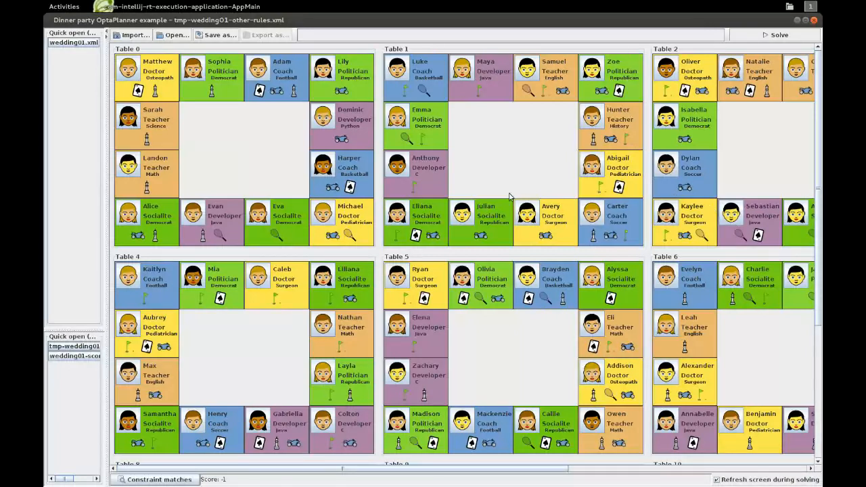
pyautogui.moveTo(461, 179)
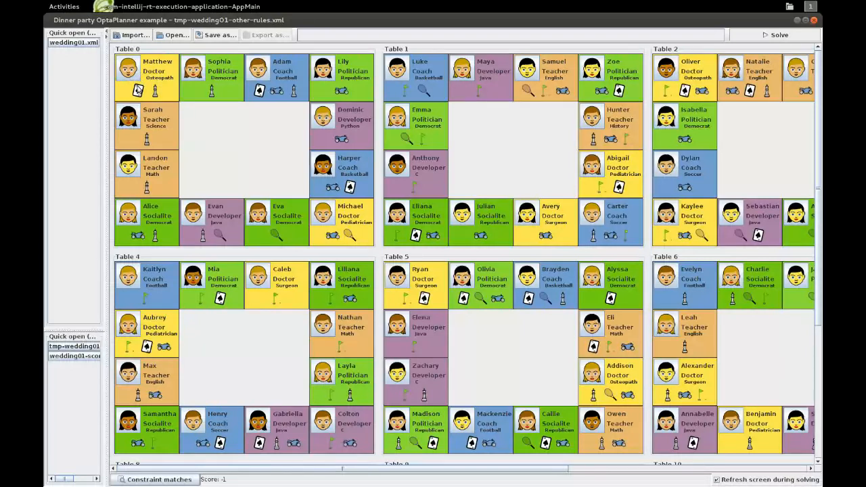
pyautogui.moveTo(183, 192)
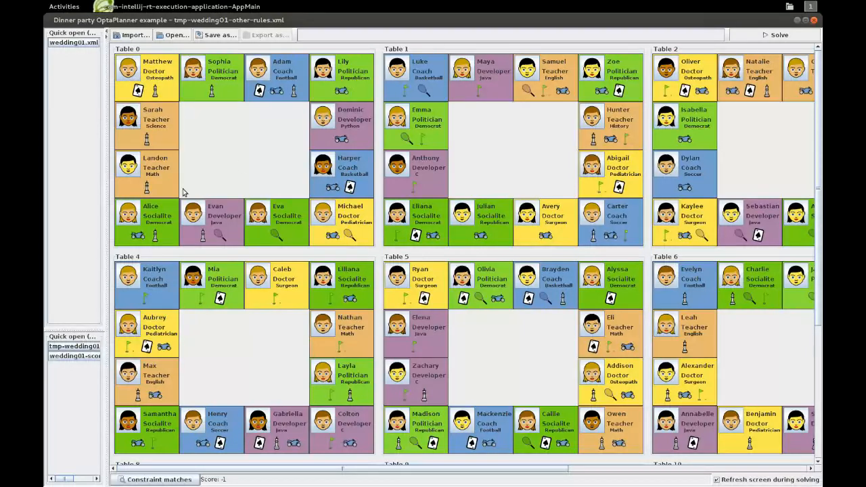
pyautogui.moveTo(787, 149)
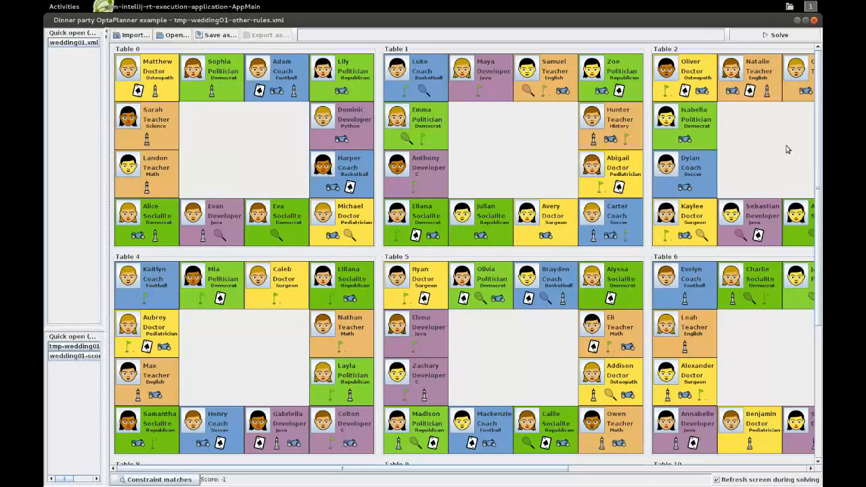
# Review the first Matthew and Sophia rule's score, name, guest and neighbor cells.
pyautogui.hscroll(3)
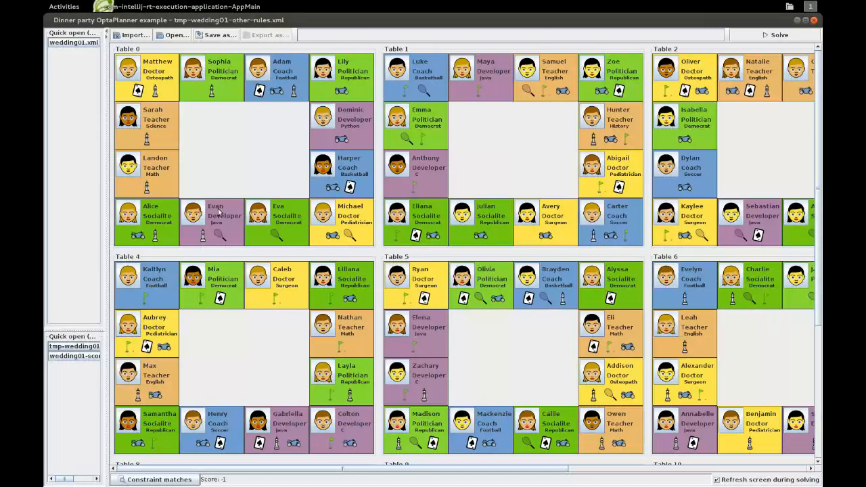
pyautogui.moveTo(299, 155)
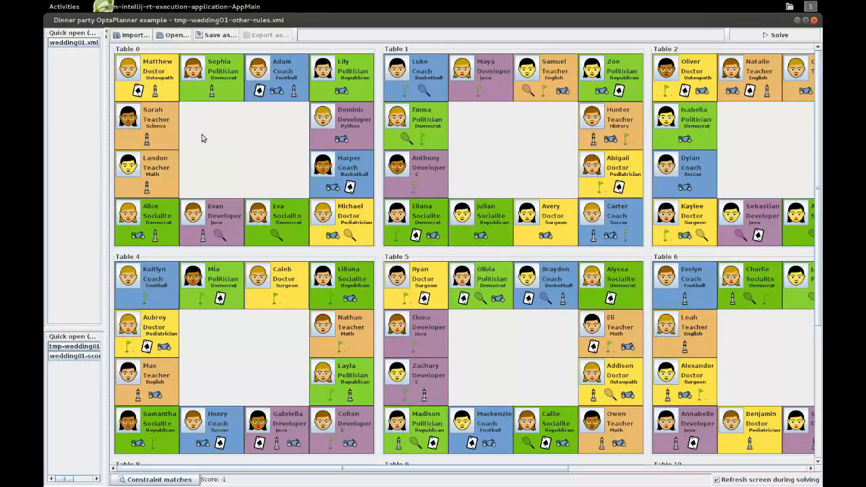
pyautogui.moveTo(154, 75)
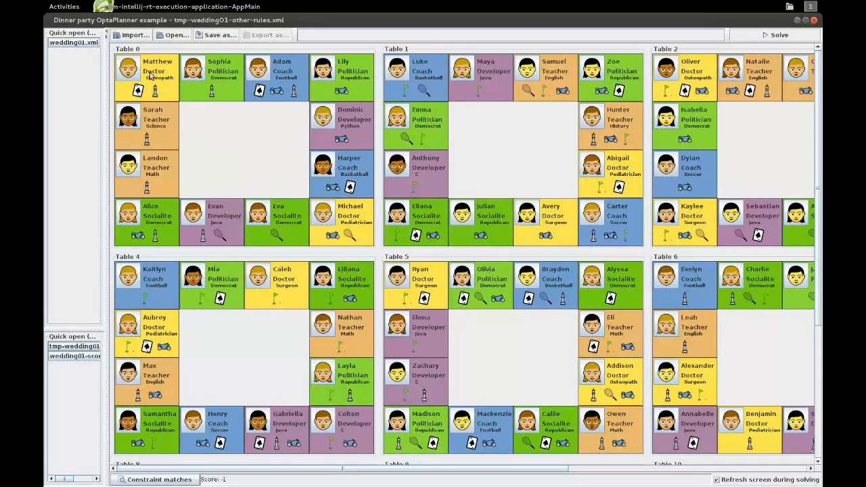
pyautogui.moveTo(154, 75)
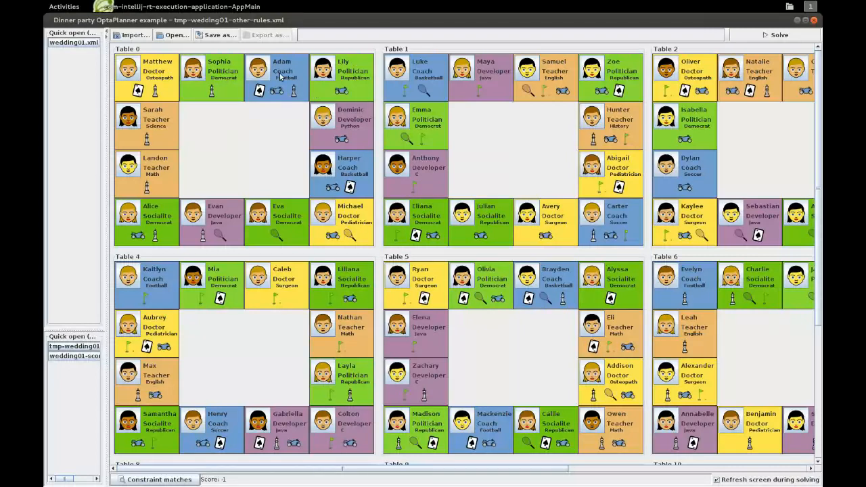
pyautogui.moveTo(273, 197)
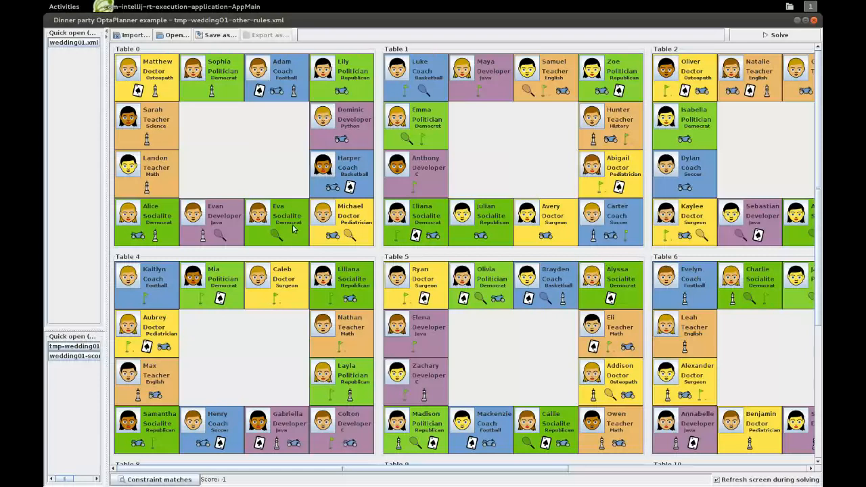
pyautogui.moveTo(223, 143)
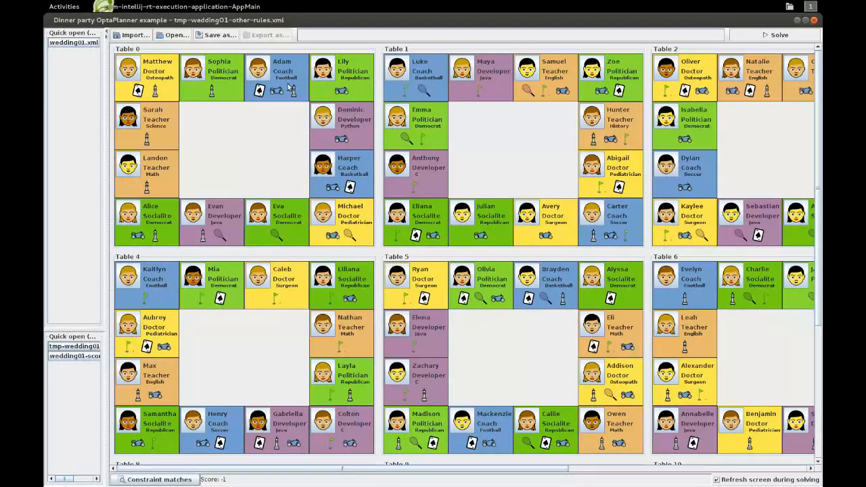
pyautogui.moveTo(284, 97)
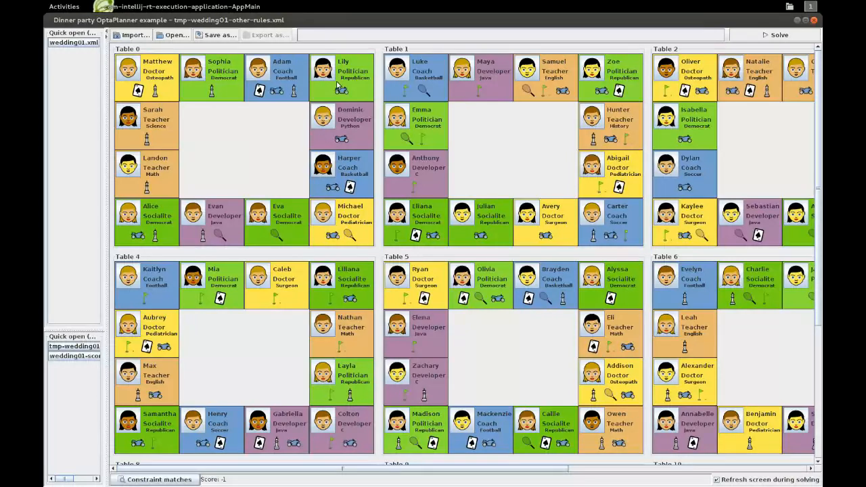
pyautogui.moveTo(316, 98)
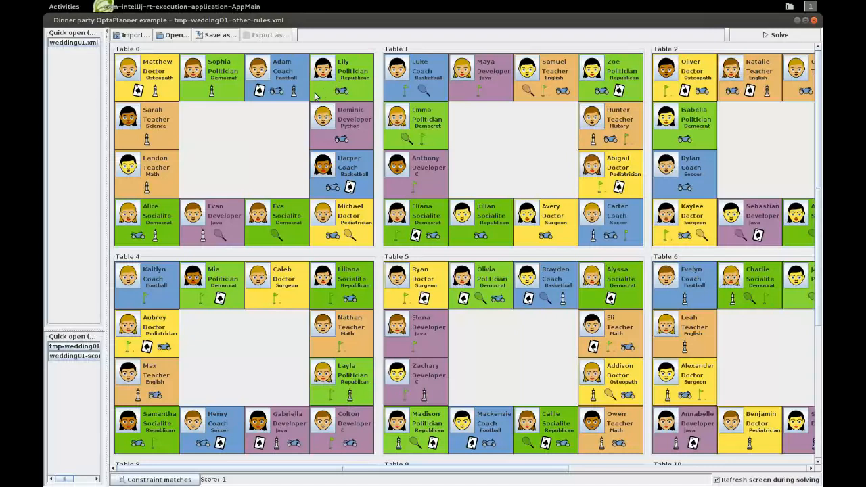
pyautogui.moveTo(179, 94)
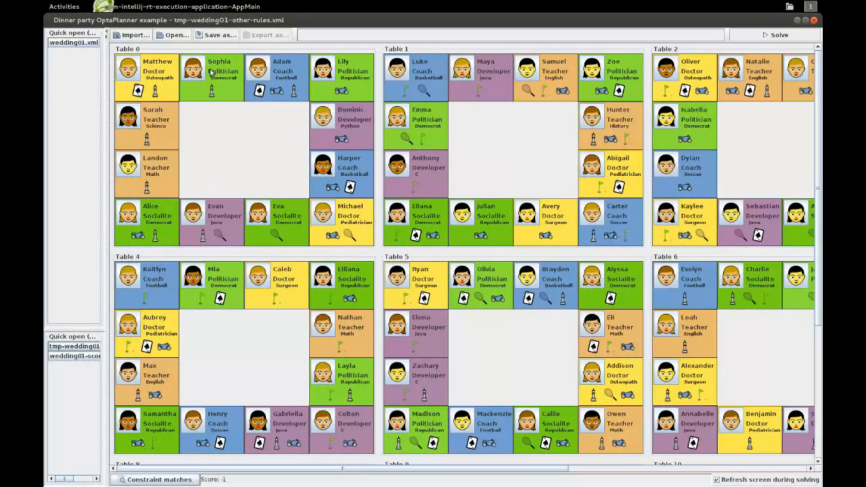
pyautogui.moveTo(188, 119)
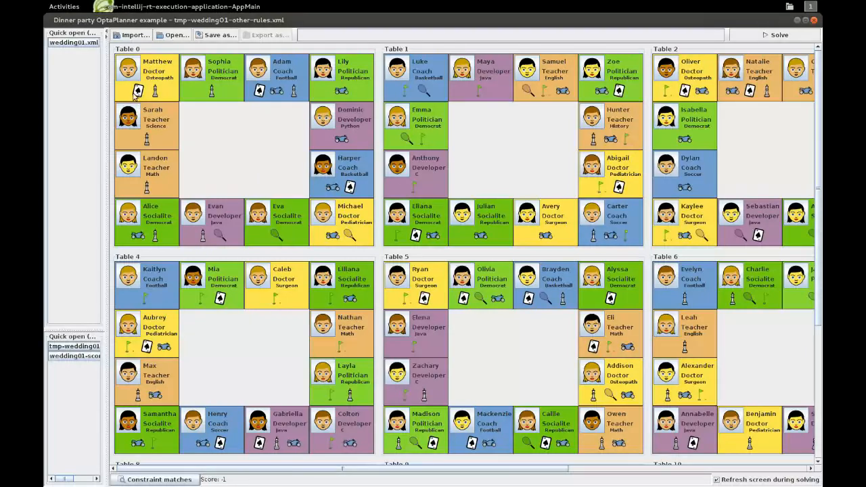
pyautogui.moveTo(162, 215)
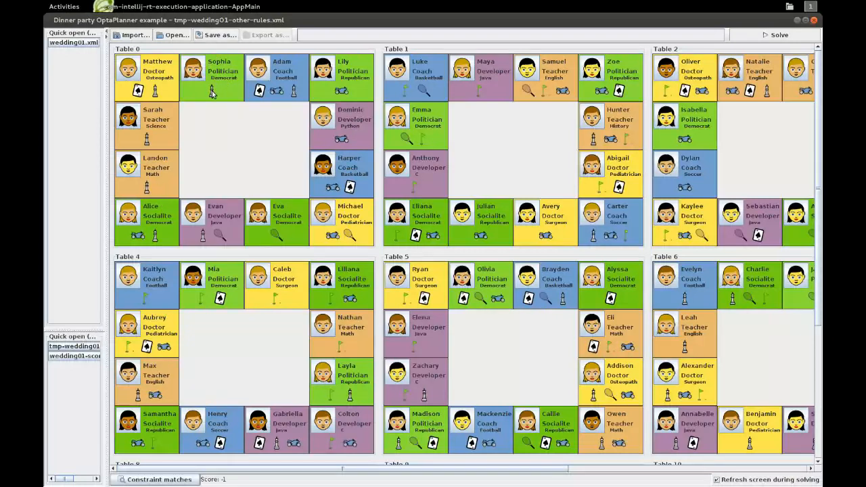
pyautogui.moveTo(208, 141)
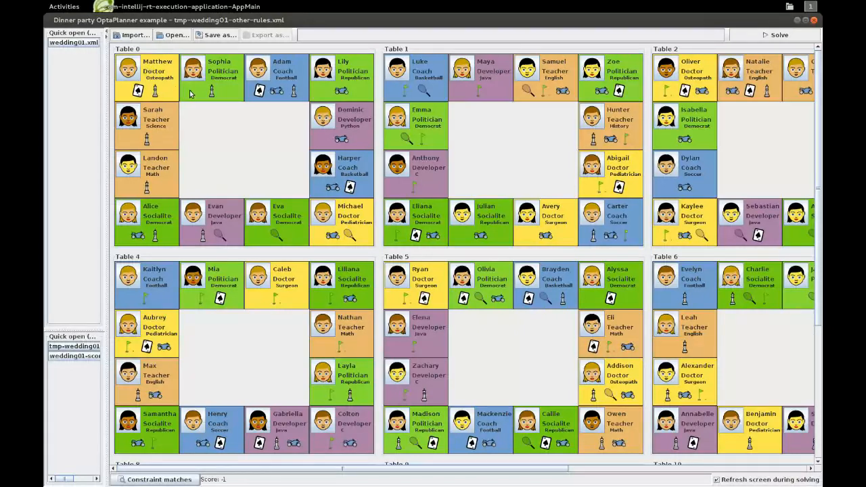
pyautogui.moveTo(187, 97)
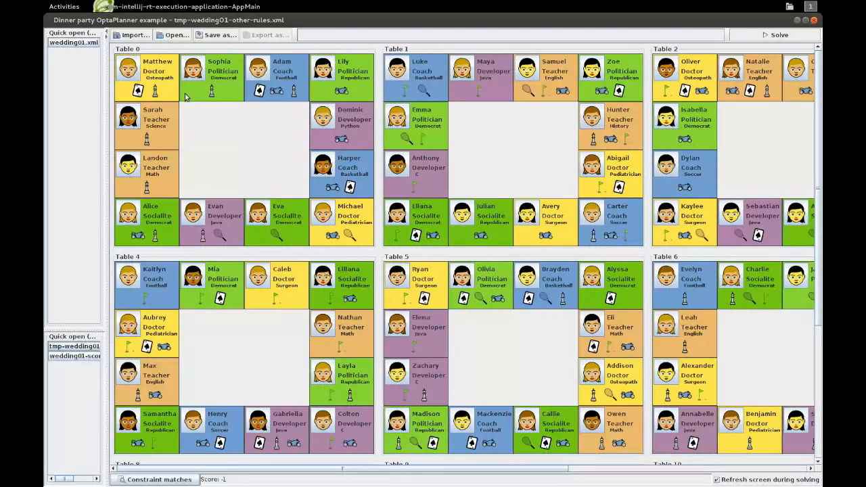
pyautogui.moveTo(165, 93)
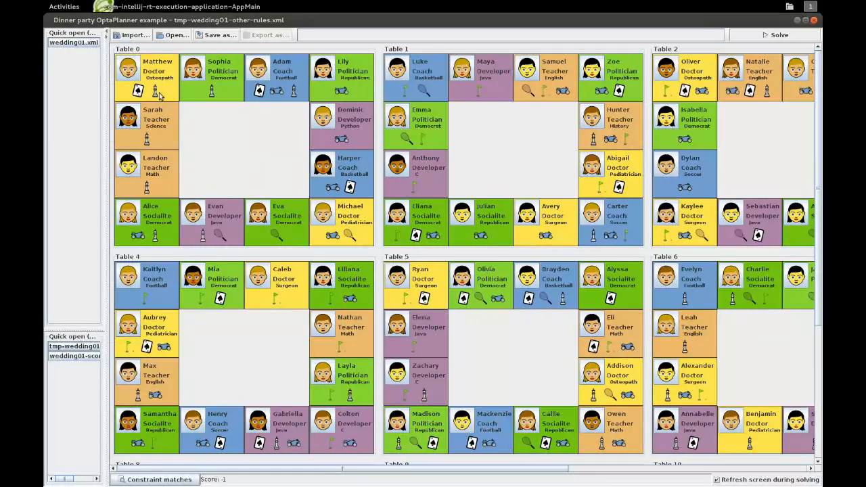
pyautogui.moveTo(148, 138)
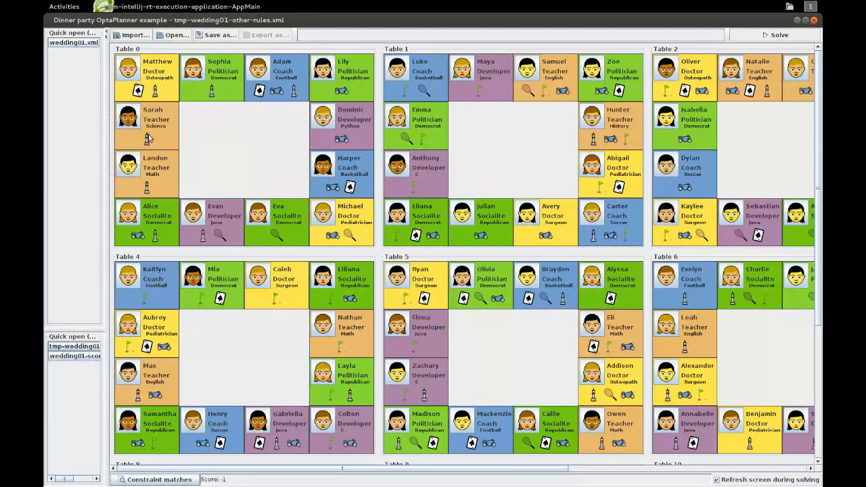
pyautogui.moveTo(157, 145)
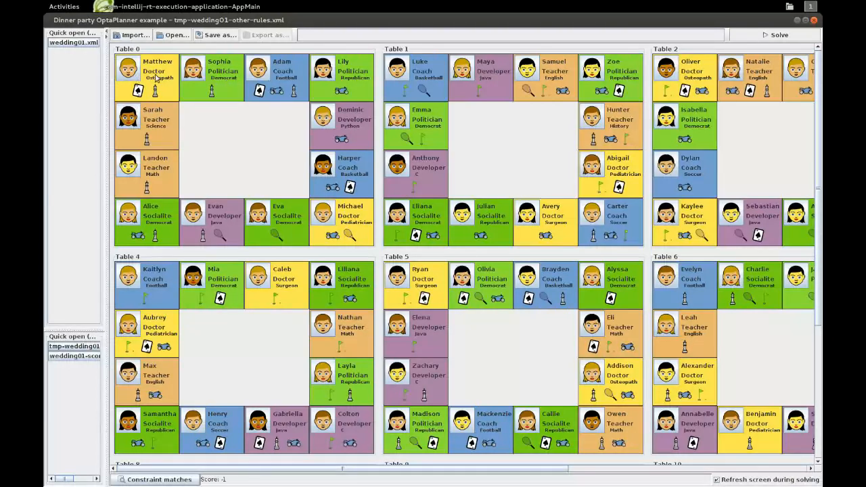
pyautogui.moveTo(305, 73)
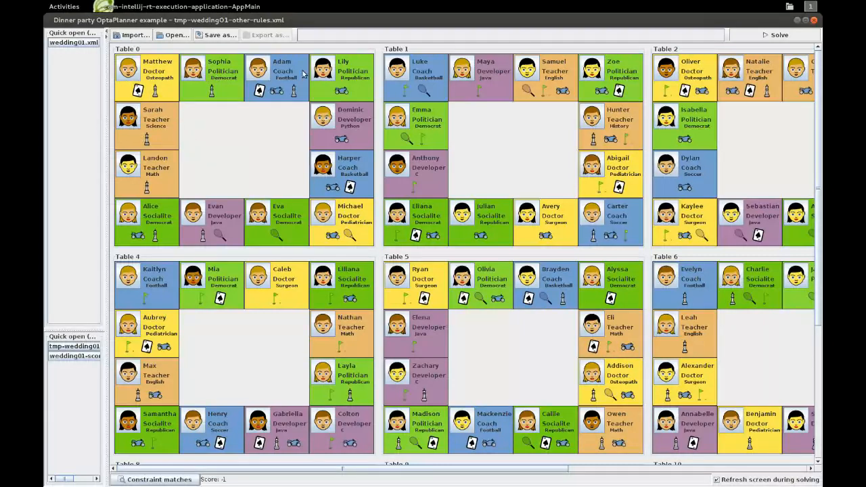
pyautogui.moveTo(295, 89)
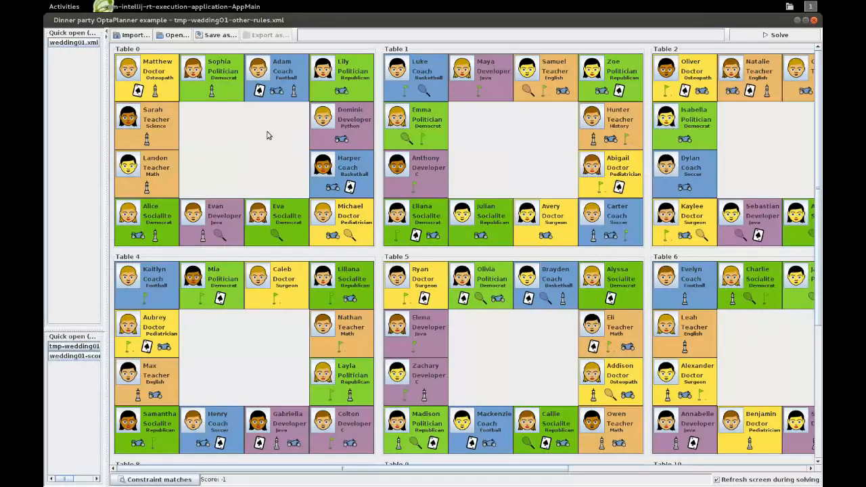
pyautogui.moveTo(262, 148)
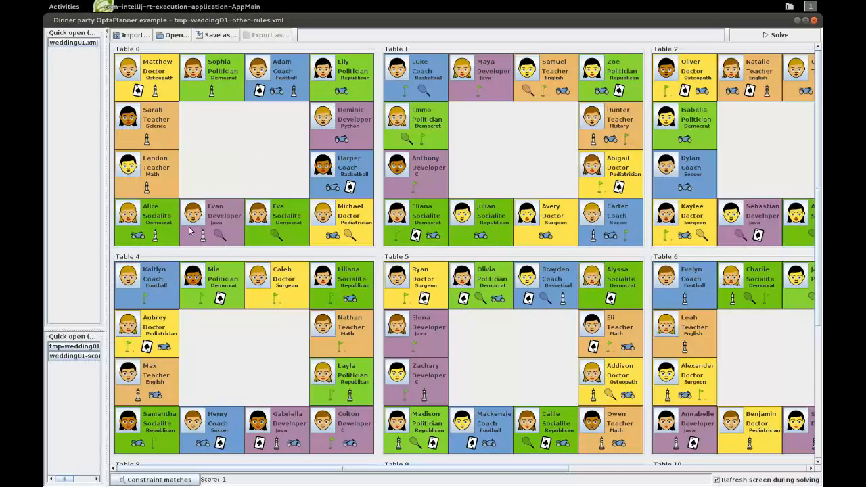
pyautogui.moveTo(197, 142)
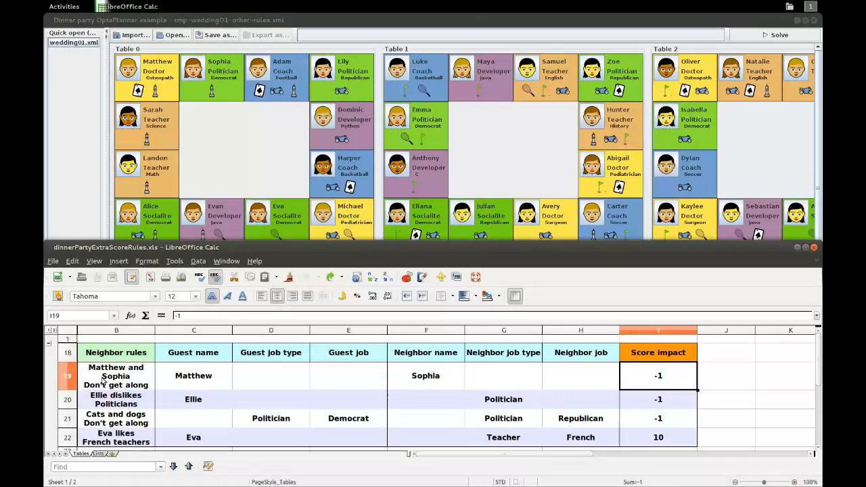
pyautogui.click(117, 376)
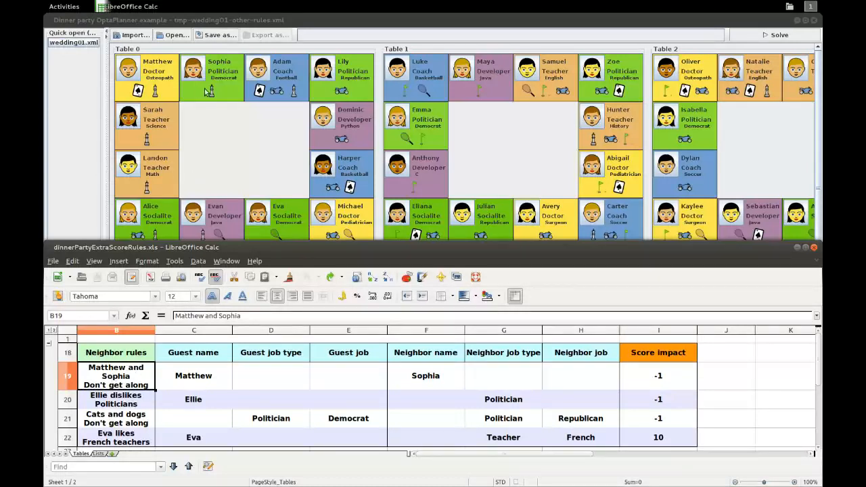
pyautogui.click(194, 376)
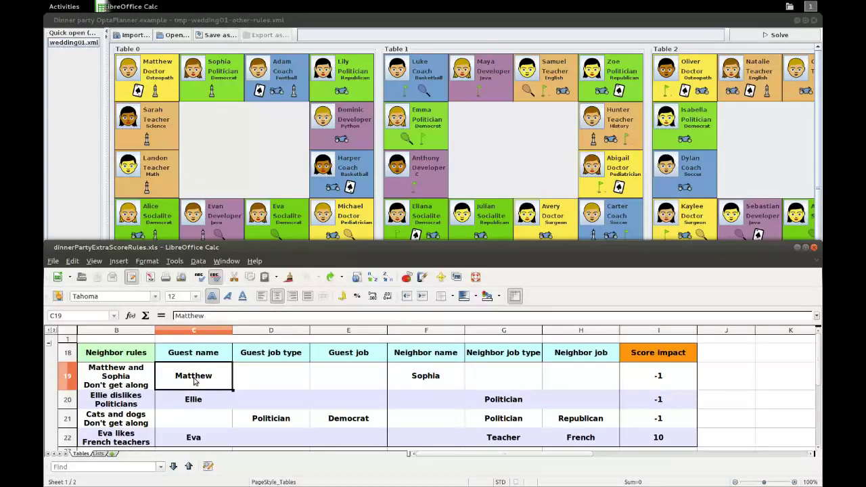
pyautogui.click(424, 376)
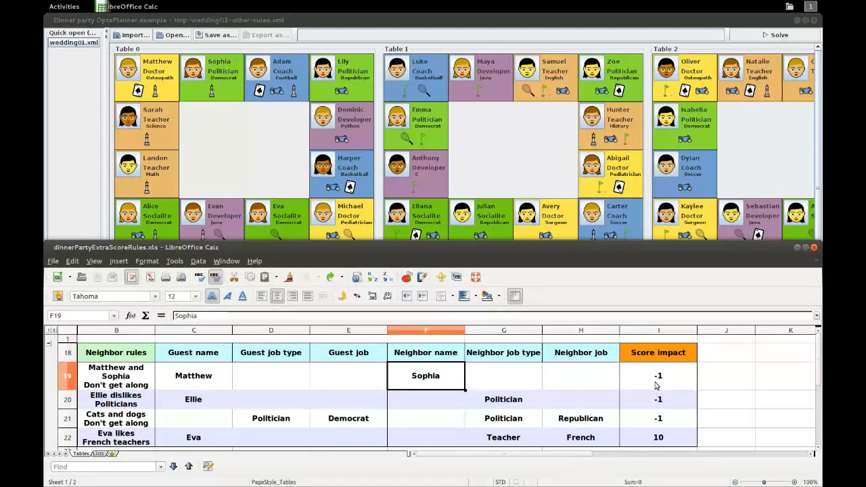
pyautogui.click(657, 377)
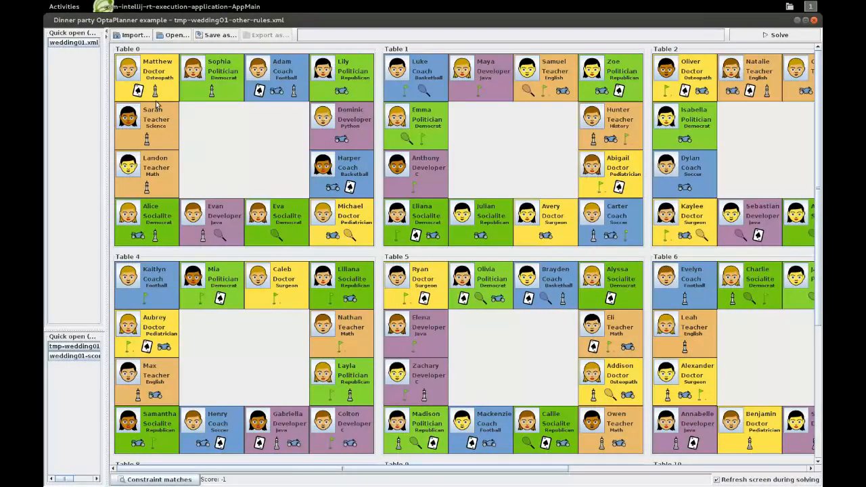
pyautogui.moveTo(815, 95)
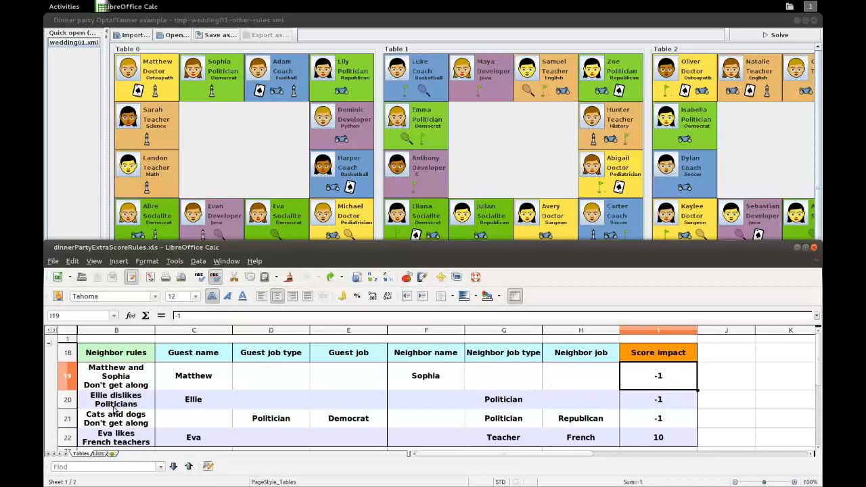
# Review the Ellie dislikes Politicians, Cats and dogs, and Eva likes French teachers rules.
pyautogui.click(117, 399)
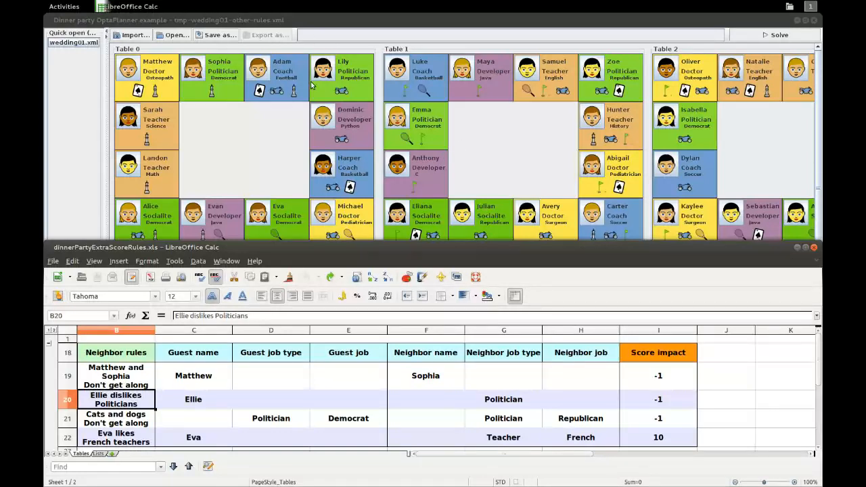
pyautogui.moveTo(525, 417)
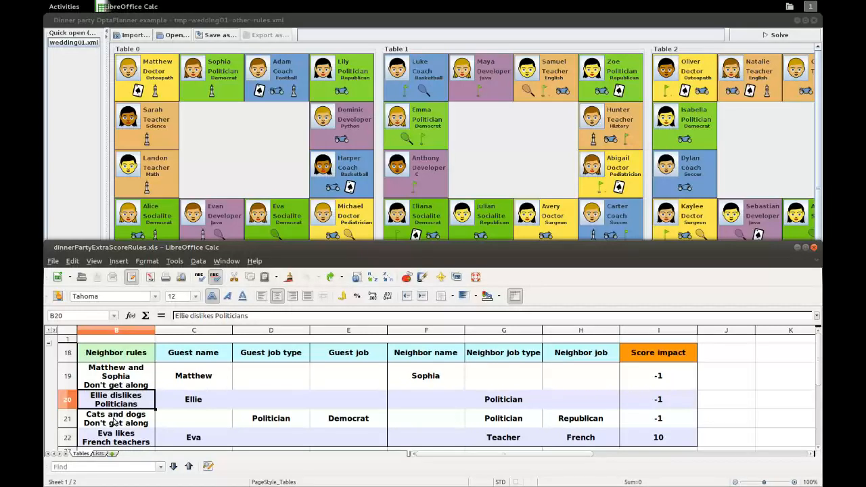
pyautogui.click(580, 418)
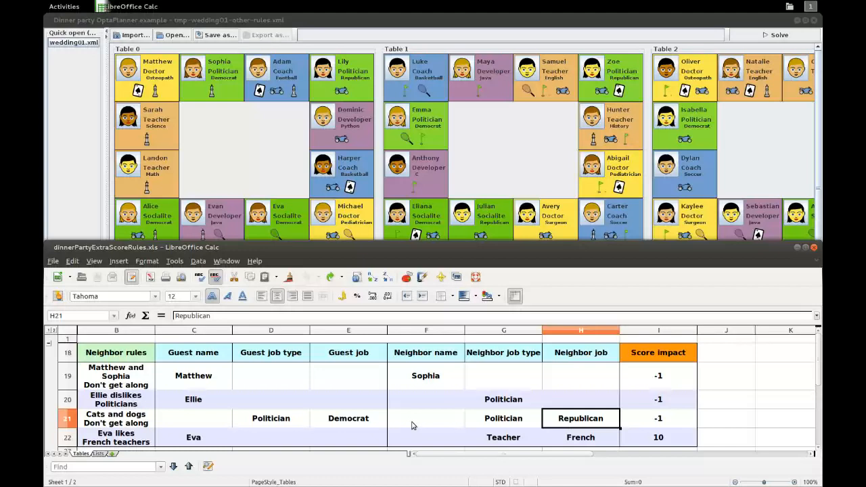
pyautogui.moveTo(211, 425)
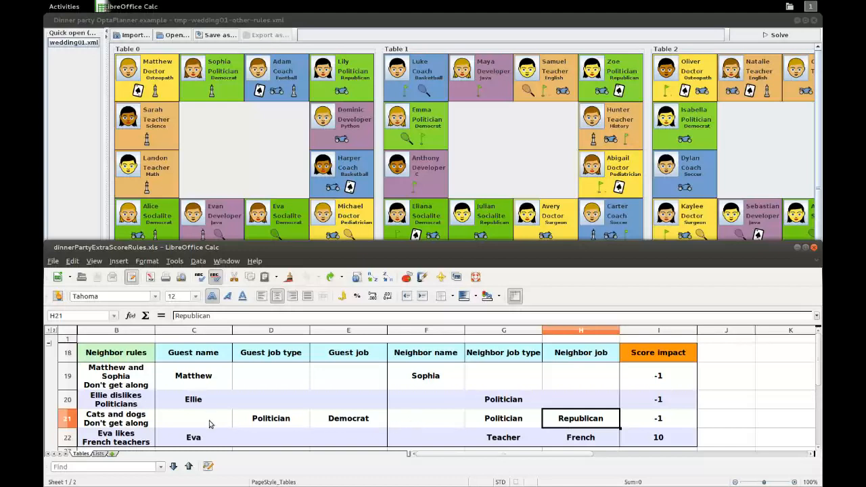
pyautogui.click(117, 437)
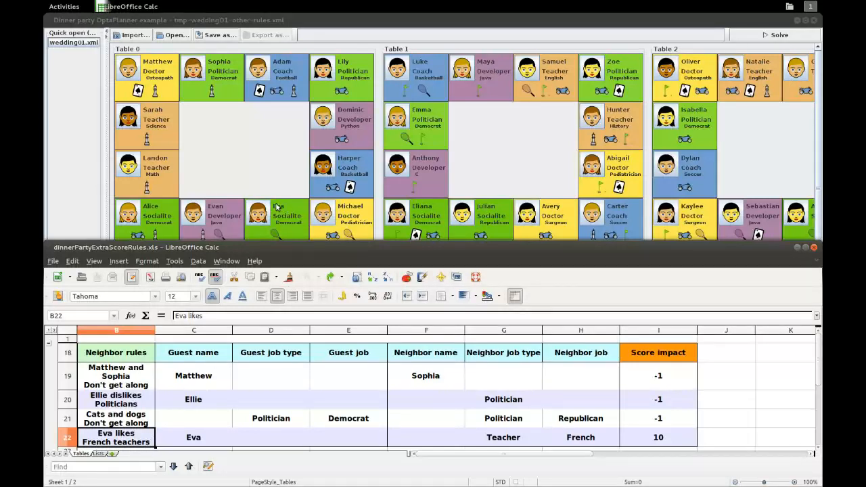
pyautogui.moveTo(281, 198)
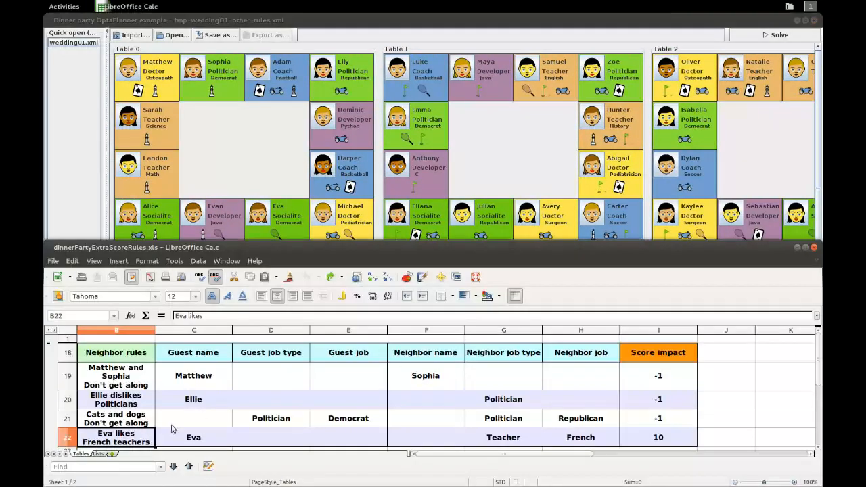
pyautogui.moveTo(658, 447)
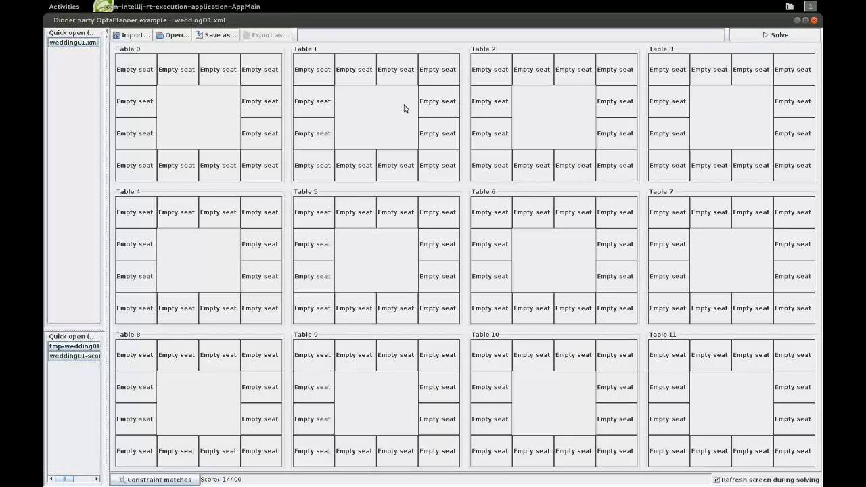
# Start solving the wedding01 seating plan.
pyautogui.click(779, 36)
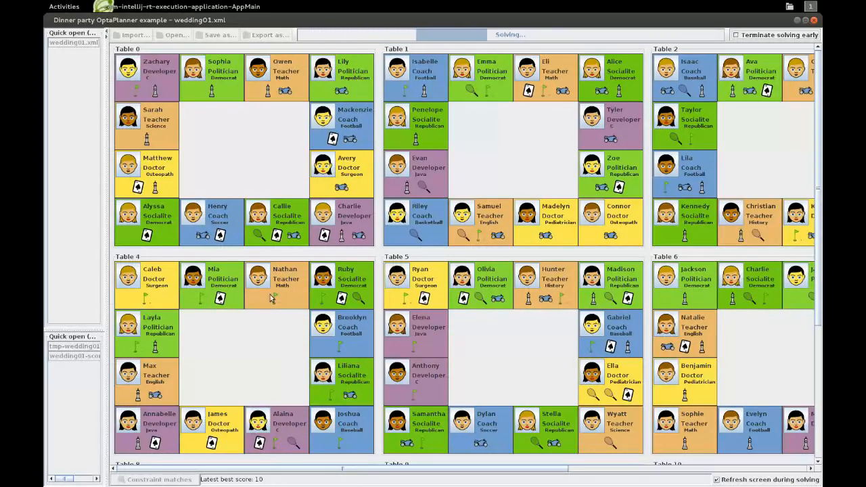
# Scroll the seating view while the solver settles at a score of 20.
pyautogui.scroll(-3)
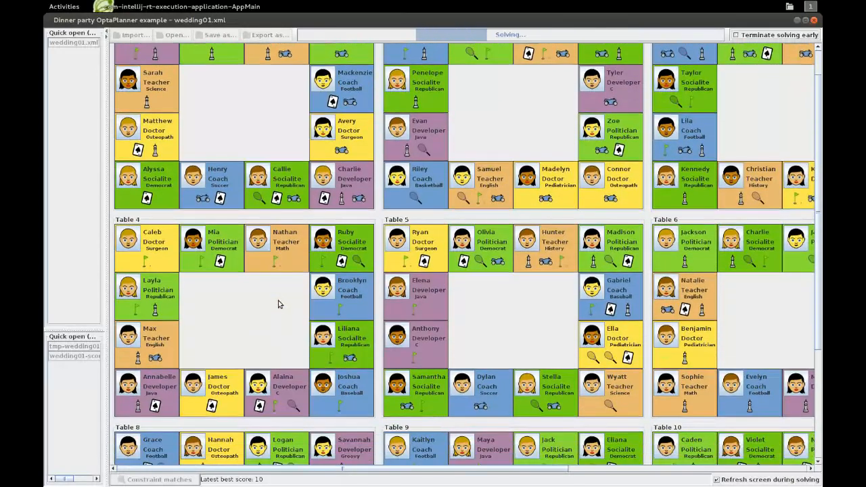
pyautogui.scroll(-3)
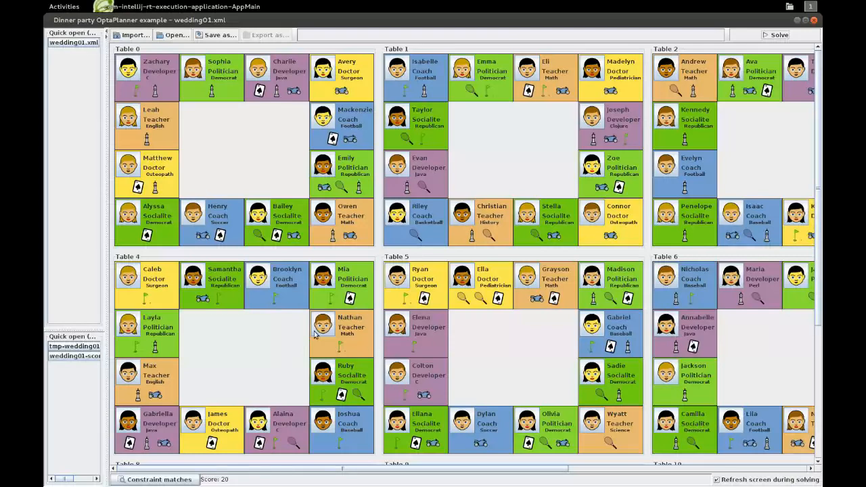
pyautogui.scroll(-3)
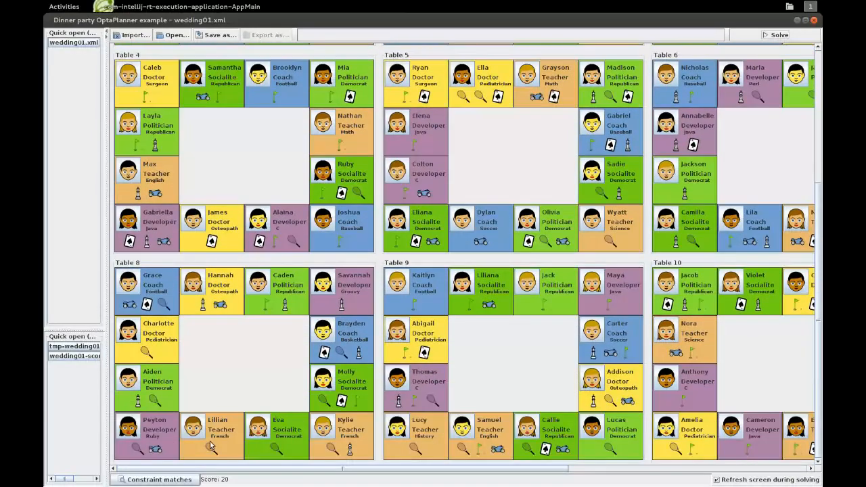
pyautogui.moveTo(220, 444)
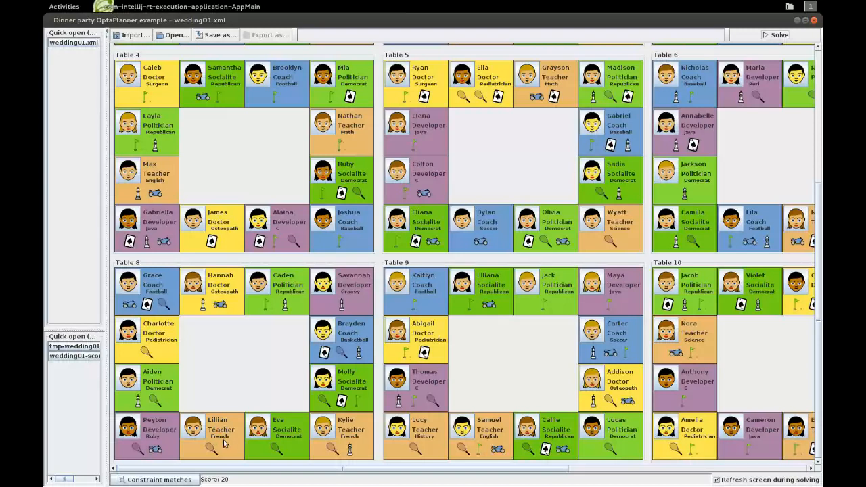
pyautogui.moveTo(224, 444)
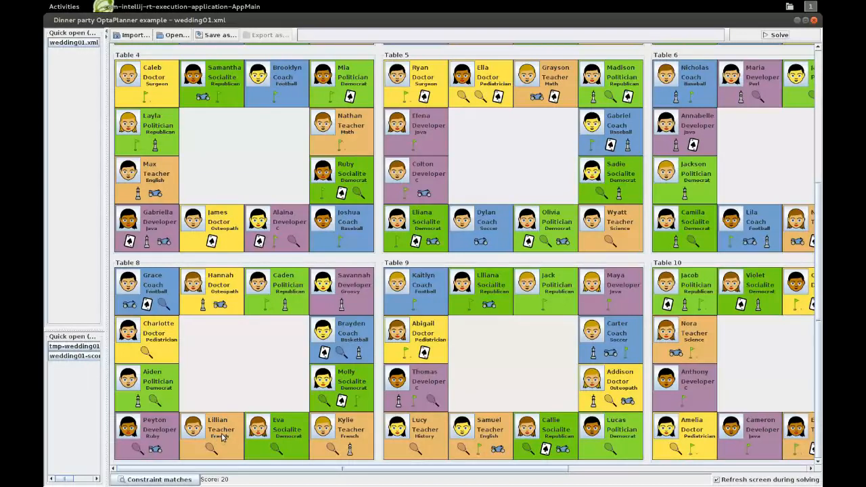
pyautogui.moveTo(349, 430)
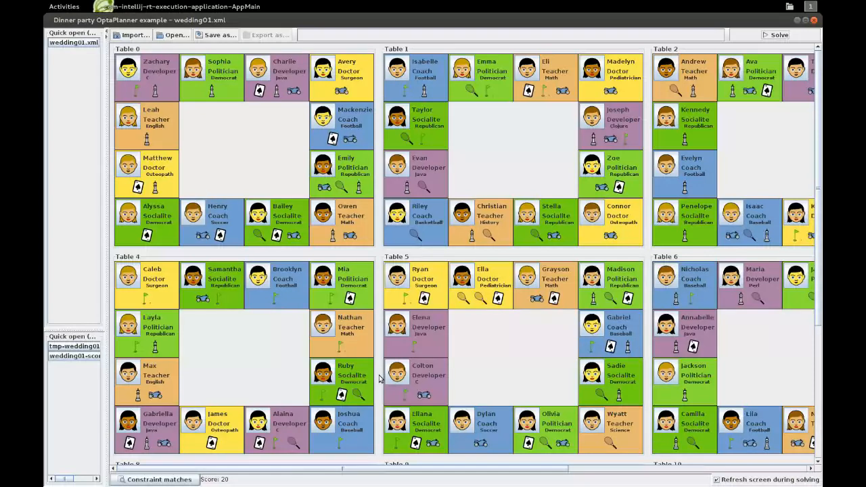
pyautogui.scroll(-3)
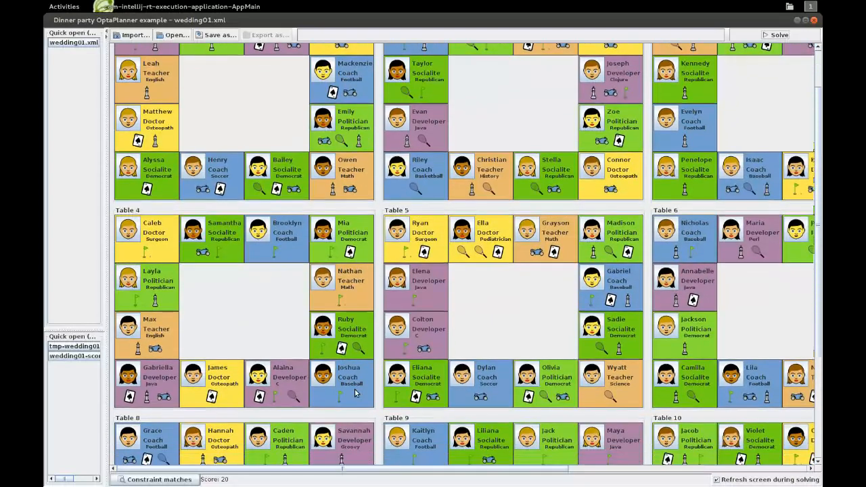
pyautogui.scroll(-3)
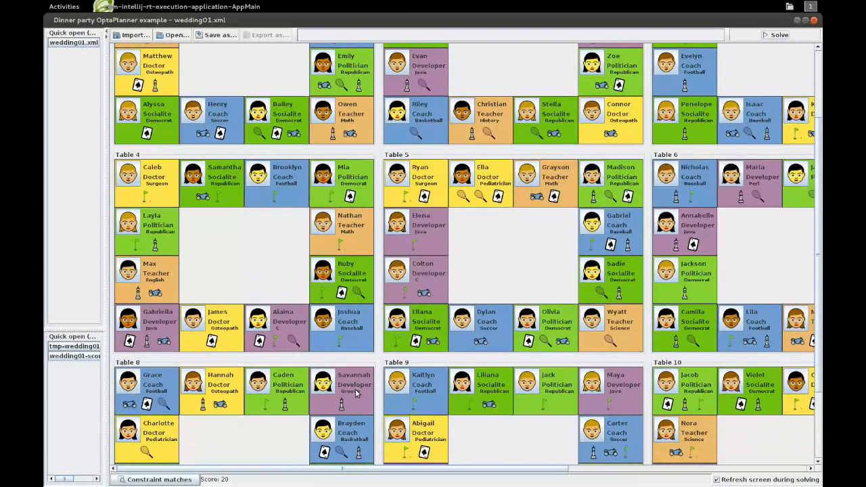
pyautogui.scroll(-3)
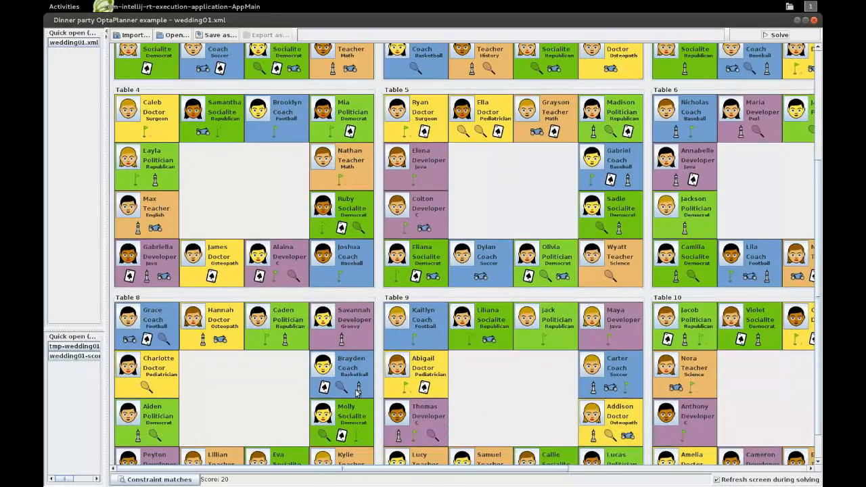